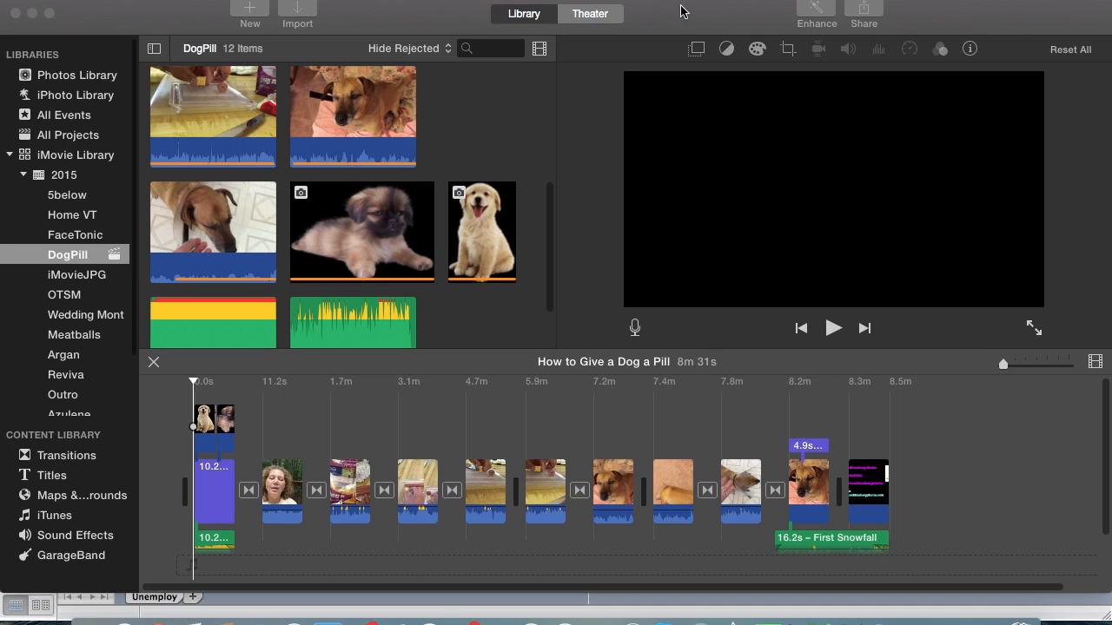
pyautogui.moveTo(302, 49)
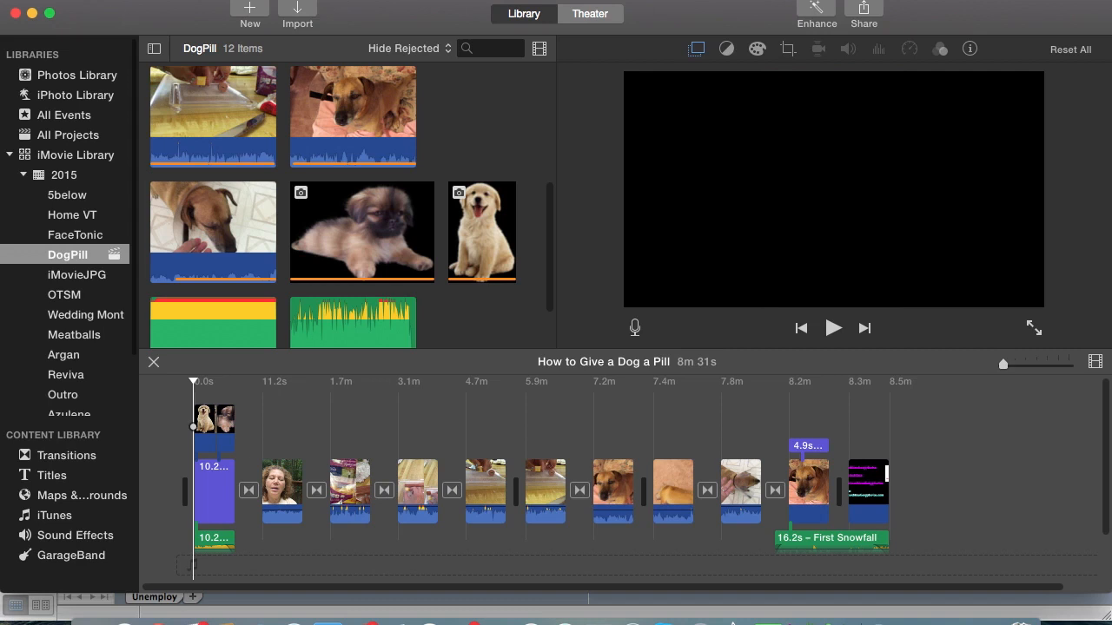
# Show the About iMovie window with version 10.0.8.
pyautogui.click(87, 7)
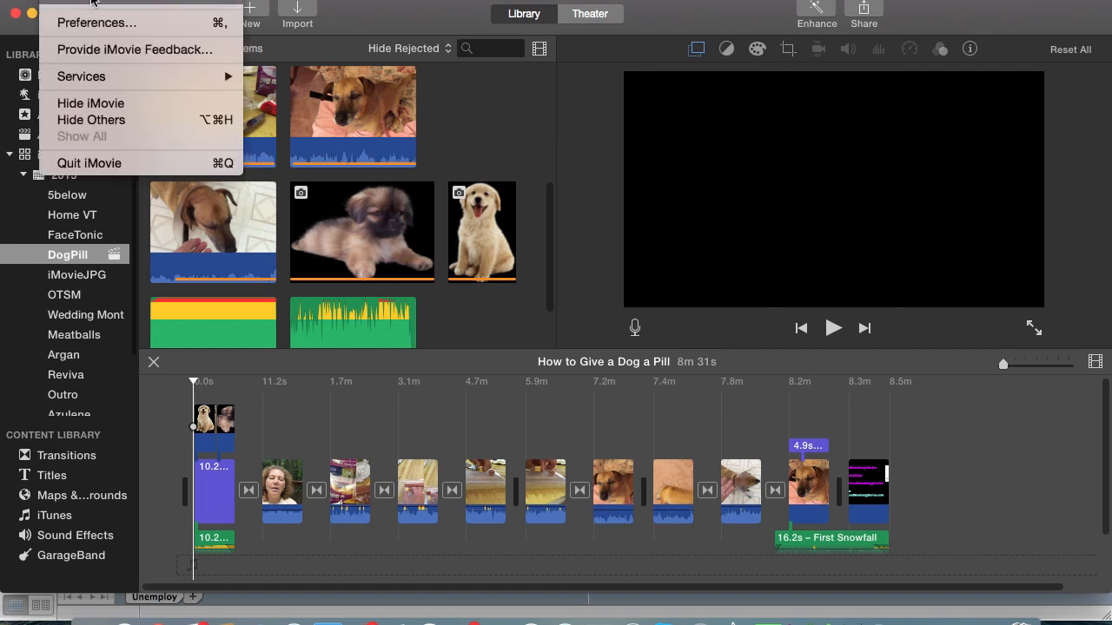
pyautogui.click(66, 5)
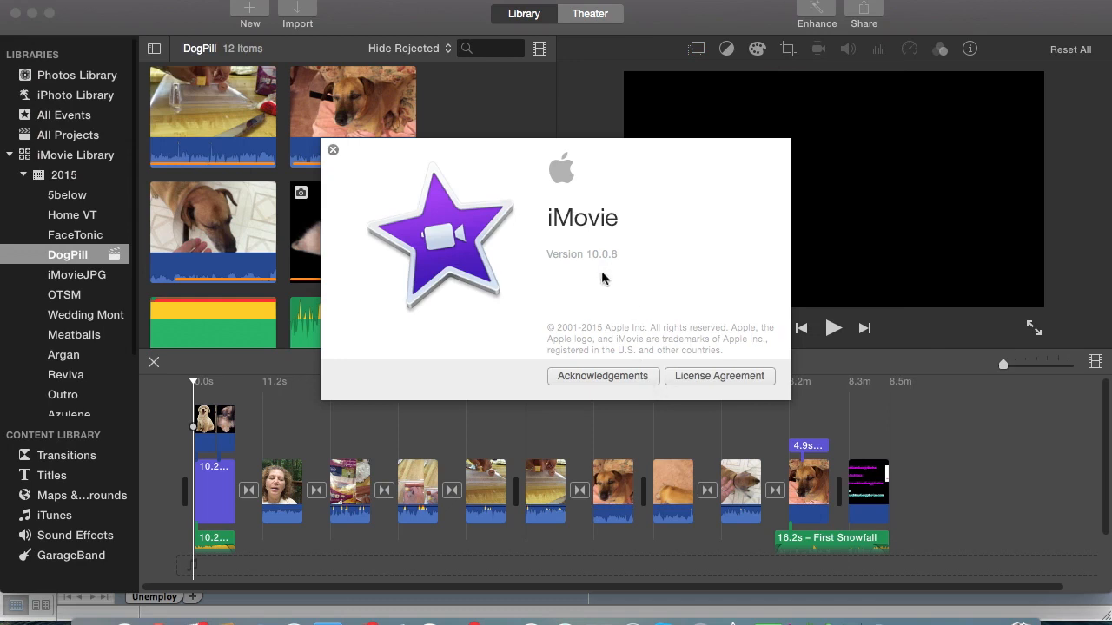
pyautogui.moveTo(611, 268)
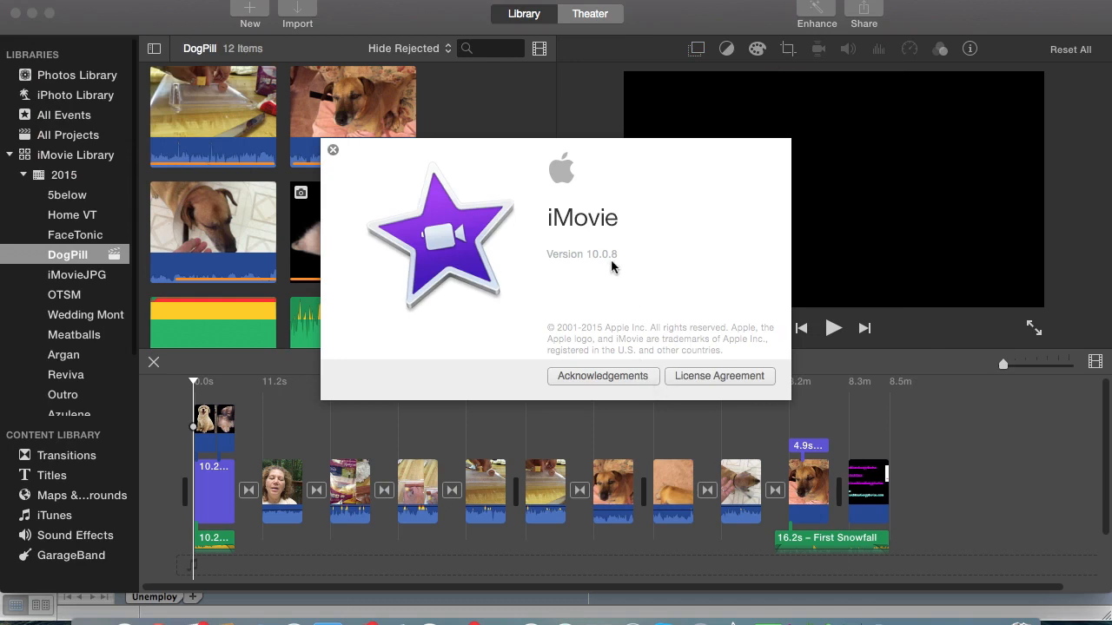
pyautogui.moveTo(712, 382)
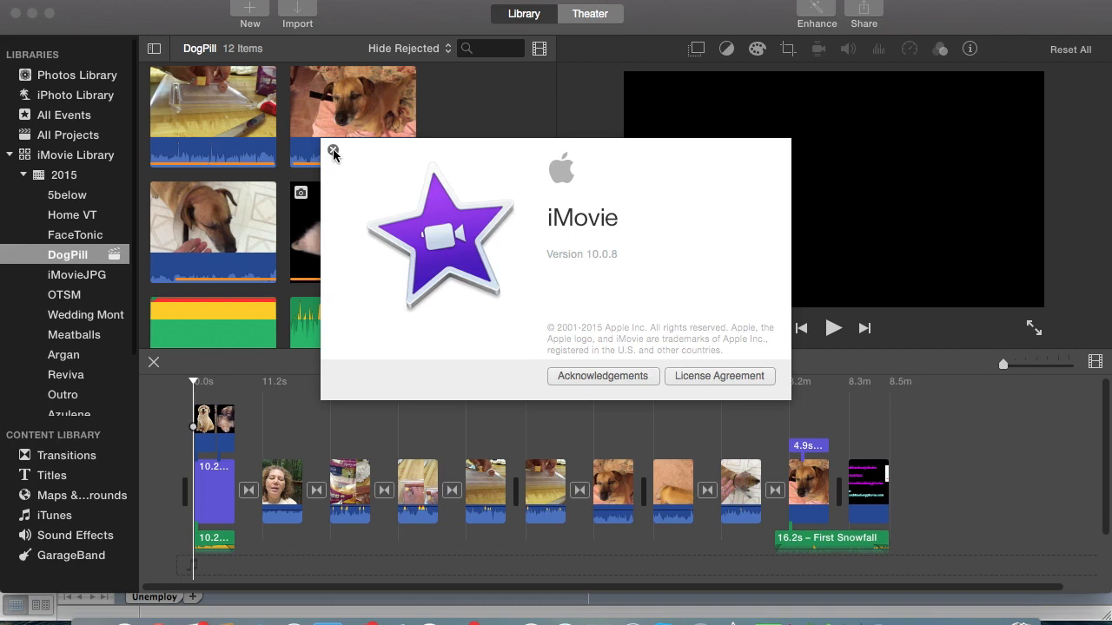
pyautogui.moveTo(604, 278)
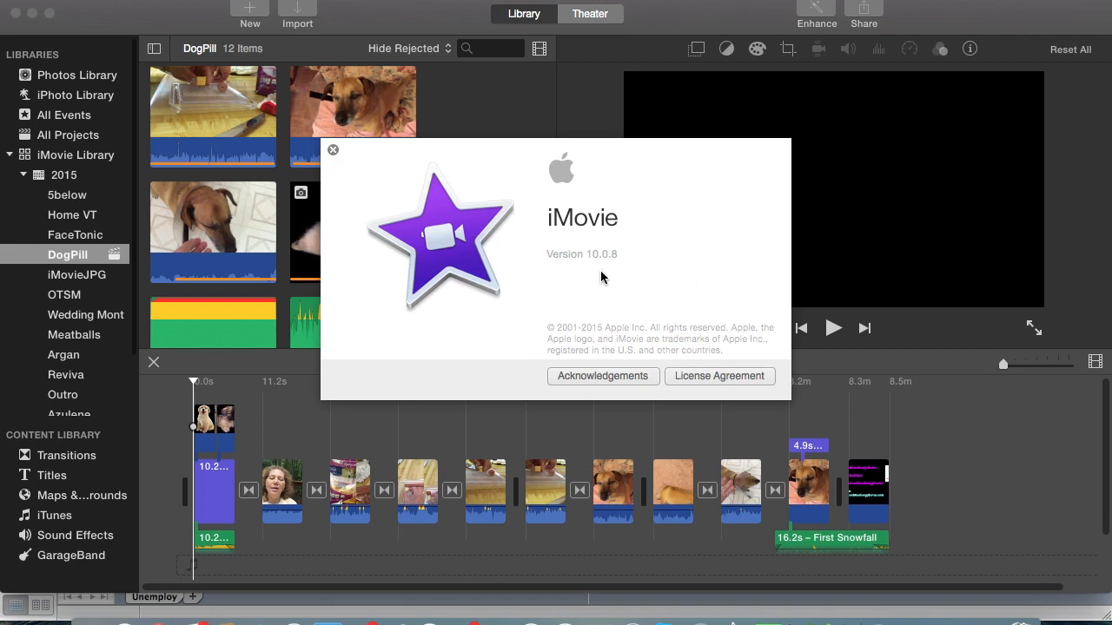
pyautogui.moveTo(620, 276)
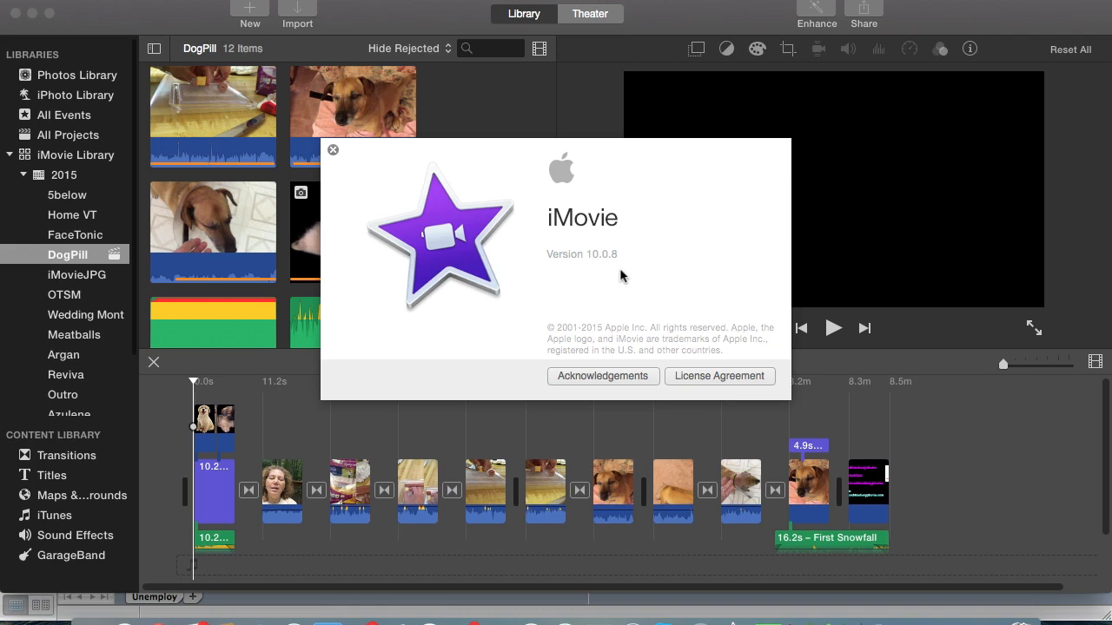
pyautogui.moveTo(615, 268)
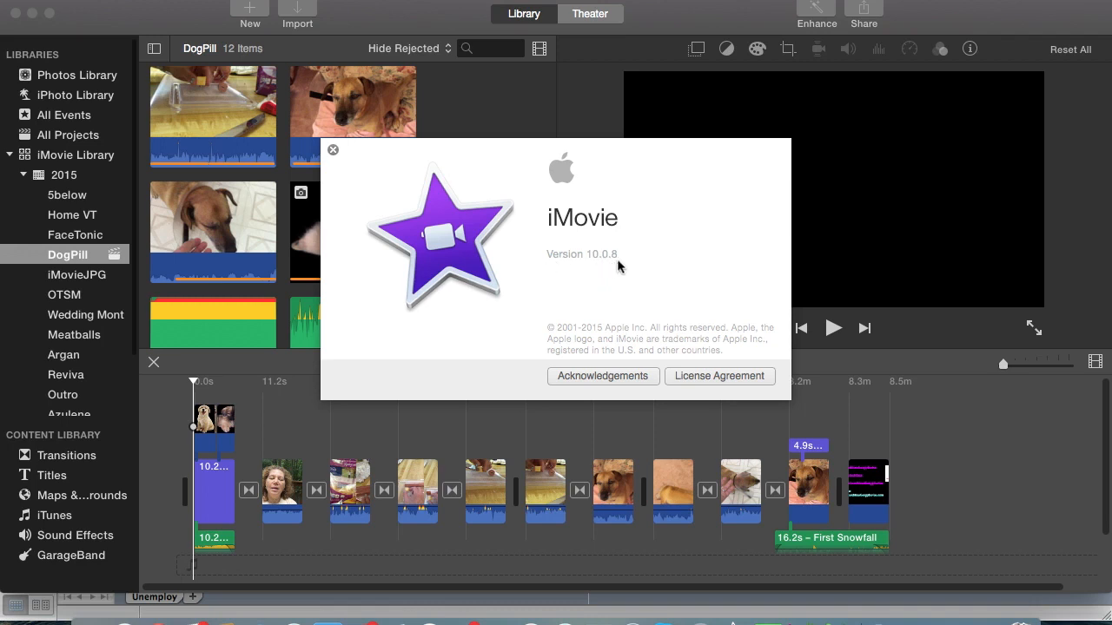
pyautogui.moveTo(333, 153)
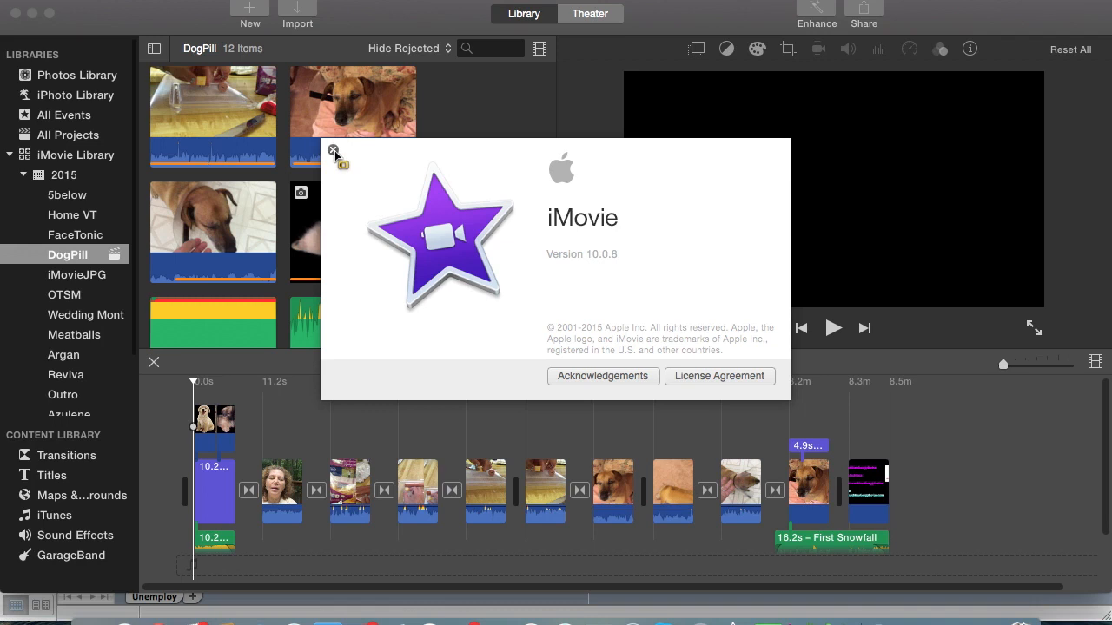
pyautogui.moveTo(611, 271)
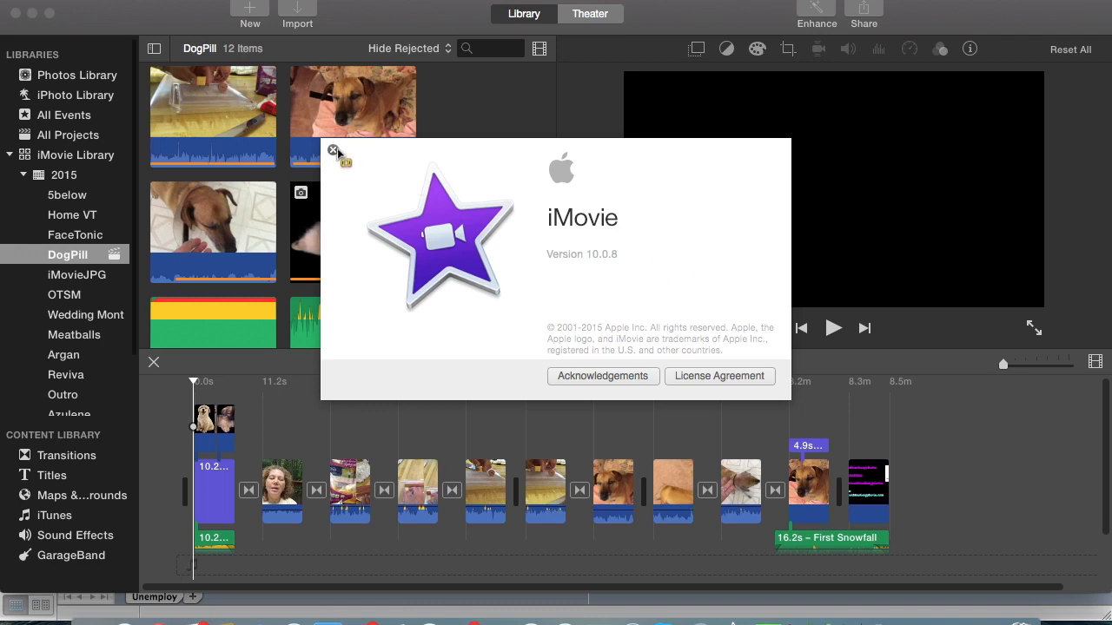
# Dismiss the About window and park the playhead on the hand holding a treat over the tray.
pyautogui.click(334, 150)
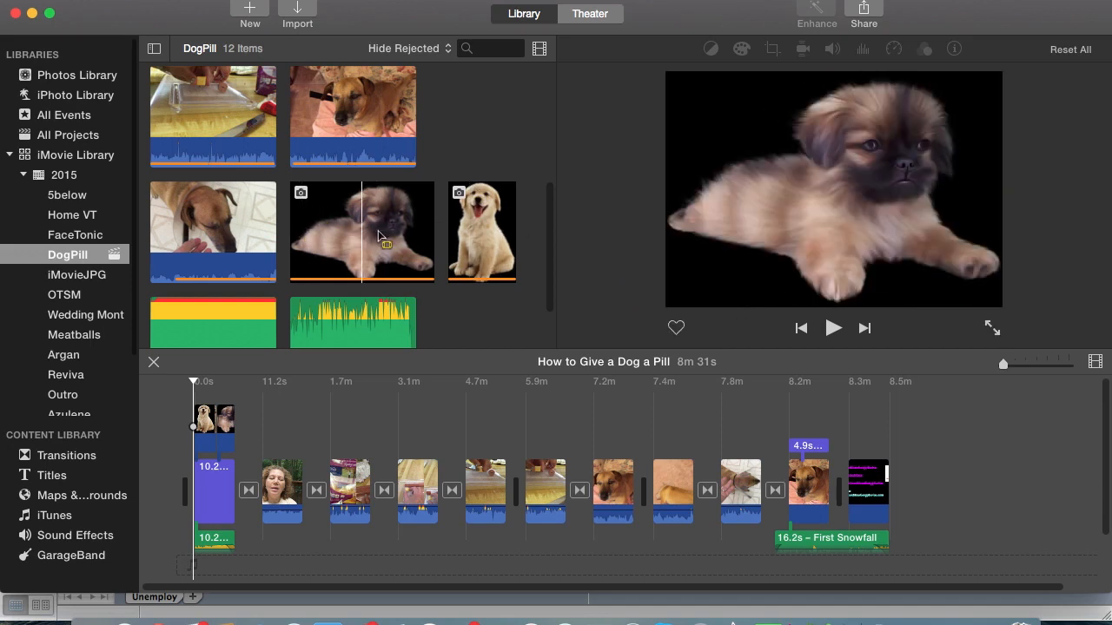
pyautogui.moveTo(328, 243)
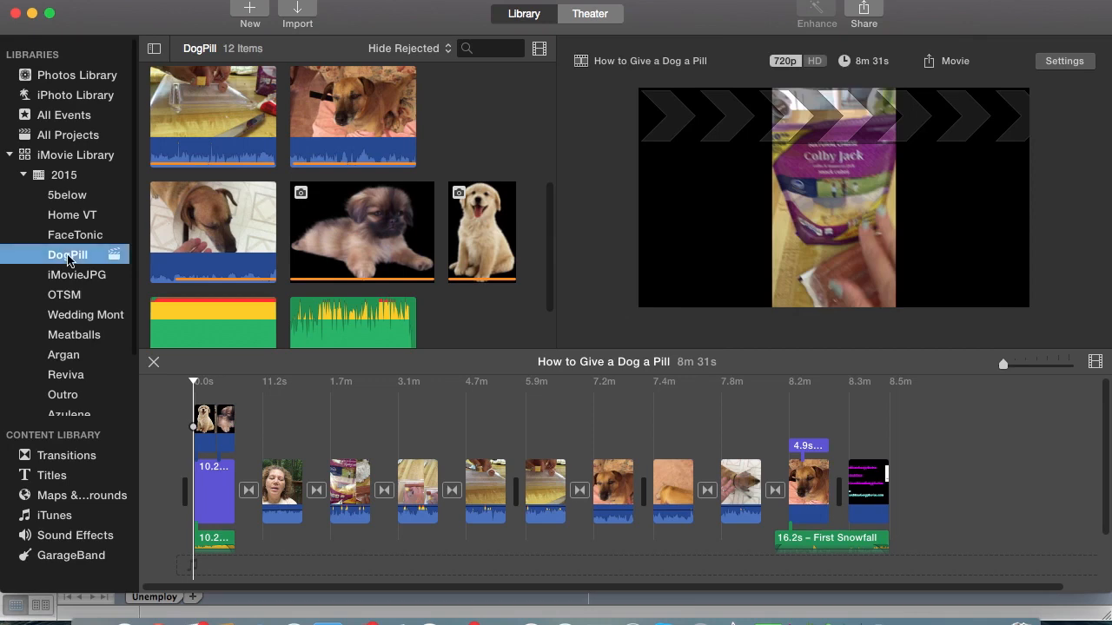
pyautogui.click(354, 490)
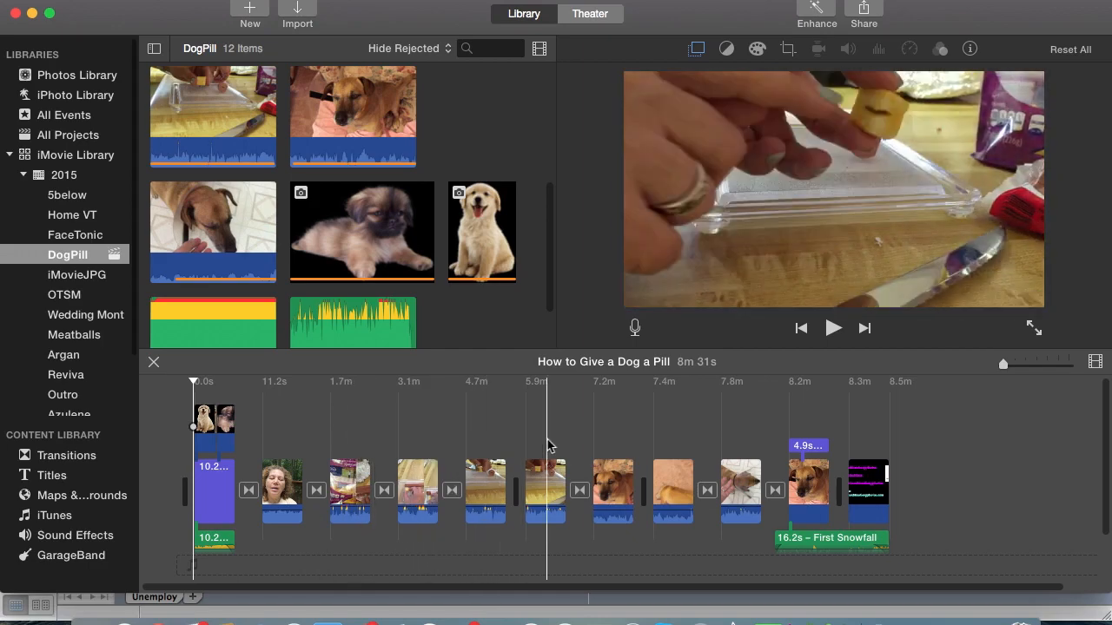
pyautogui.click(799, 458)
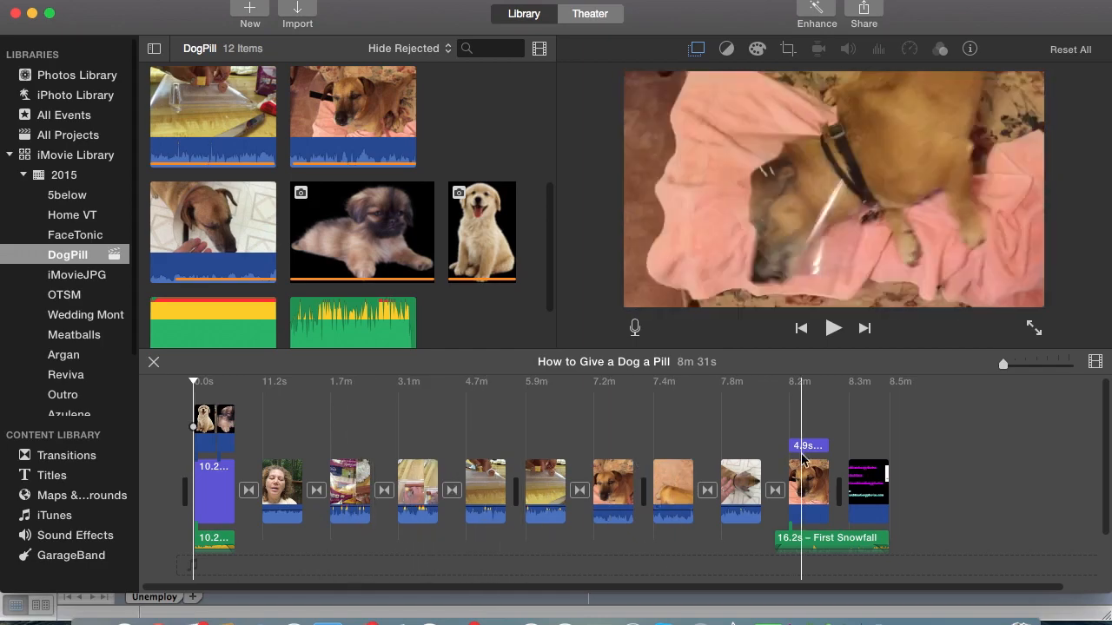
pyautogui.click(740, 443)
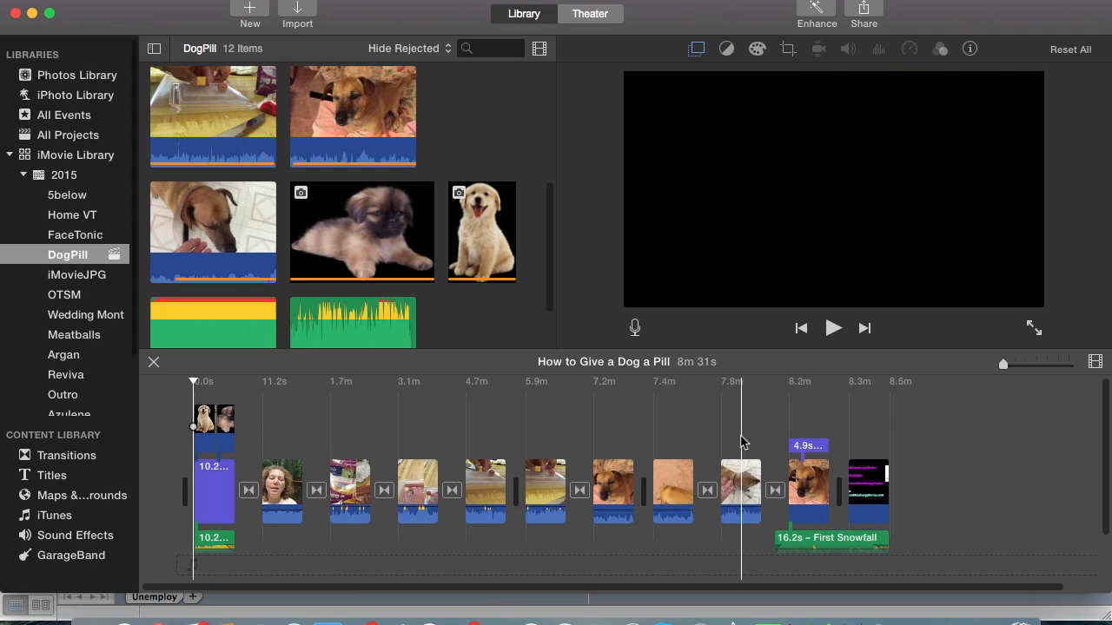
pyautogui.click(611, 448)
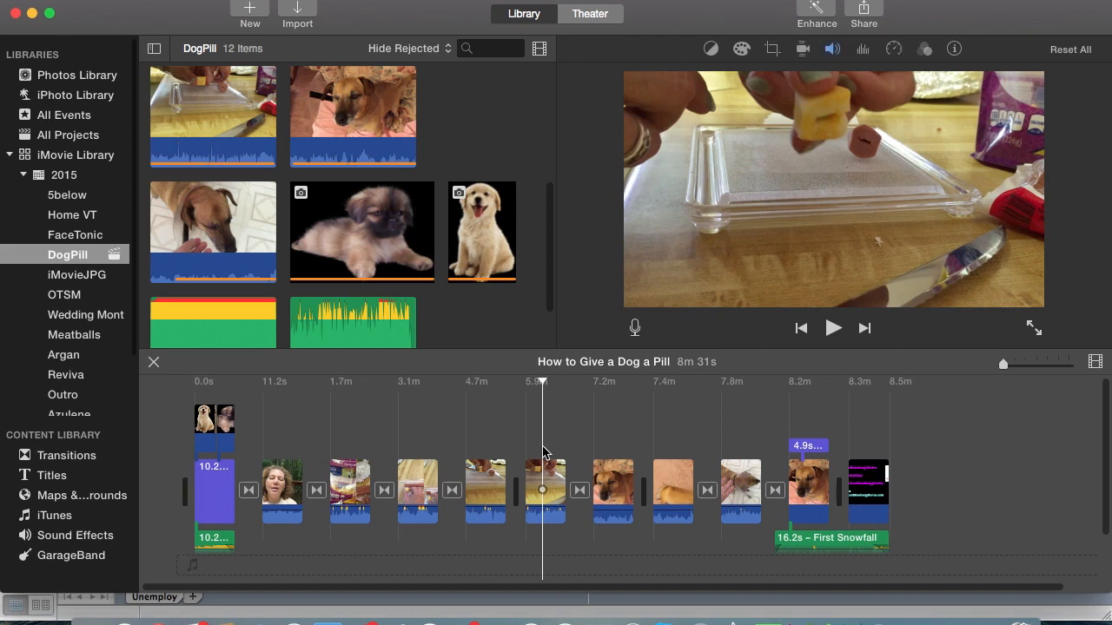
pyautogui.moveTo(545, 396)
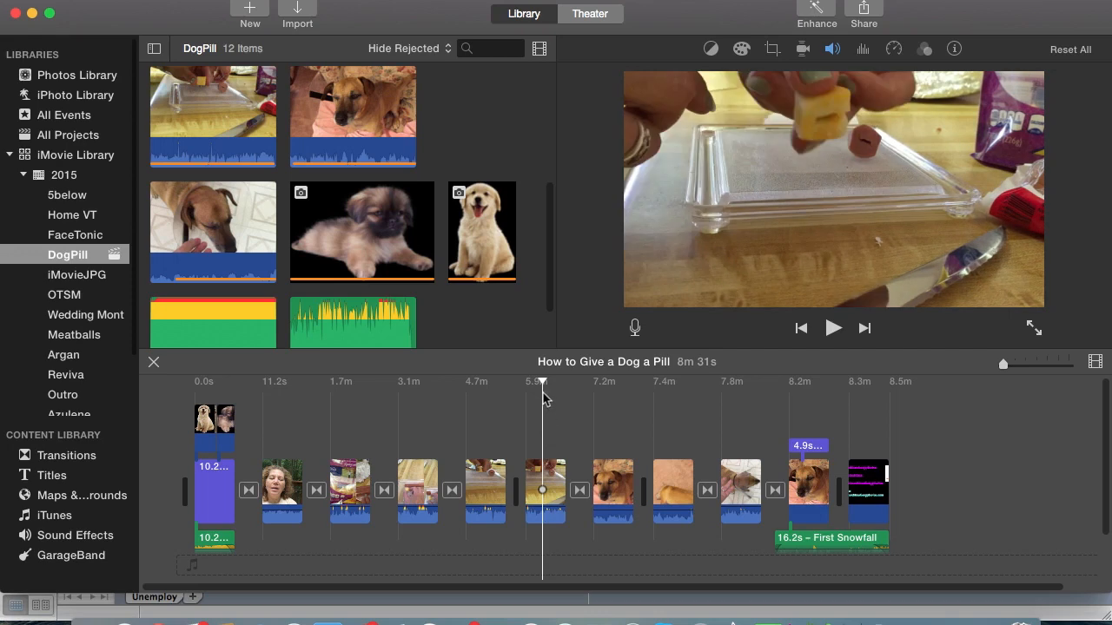
pyautogui.moveTo(546, 403)
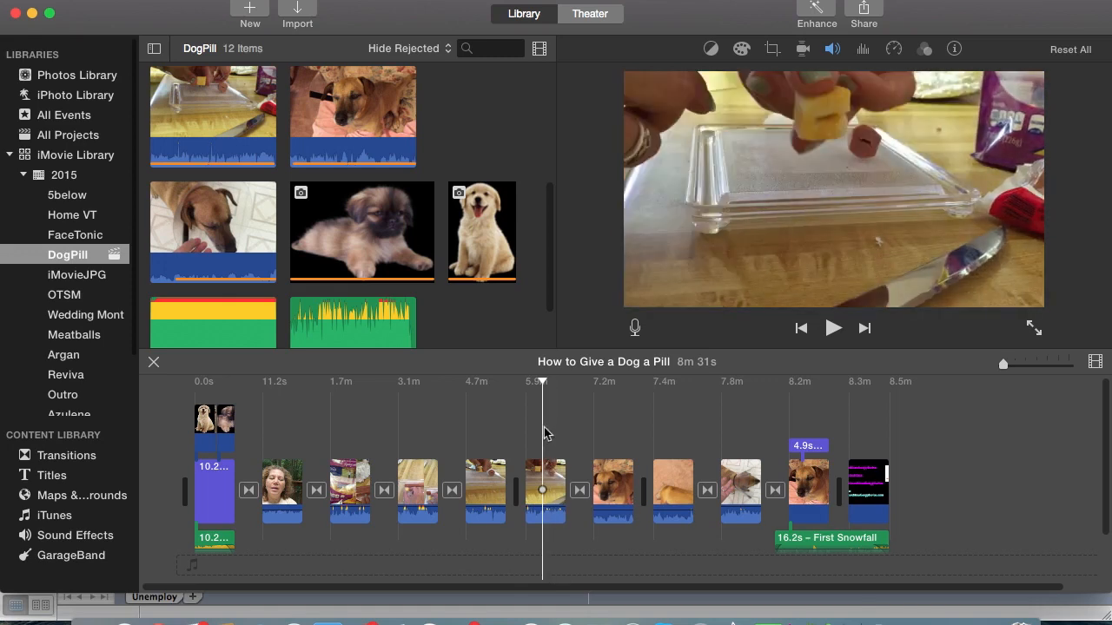
pyautogui.moveTo(545, 390)
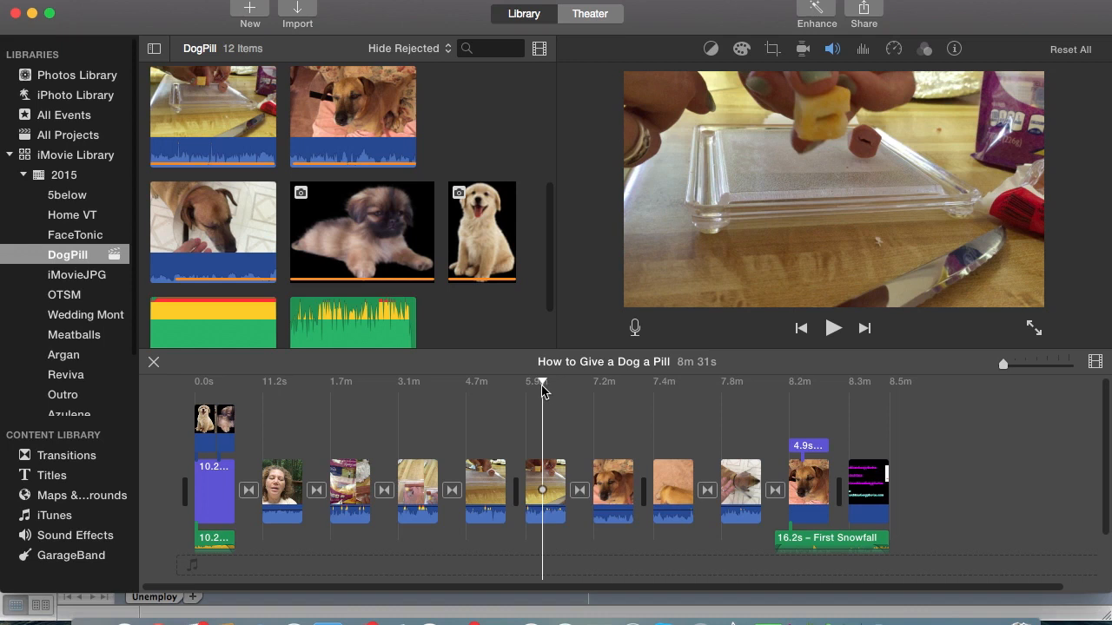
pyautogui.moveTo(632, 271)
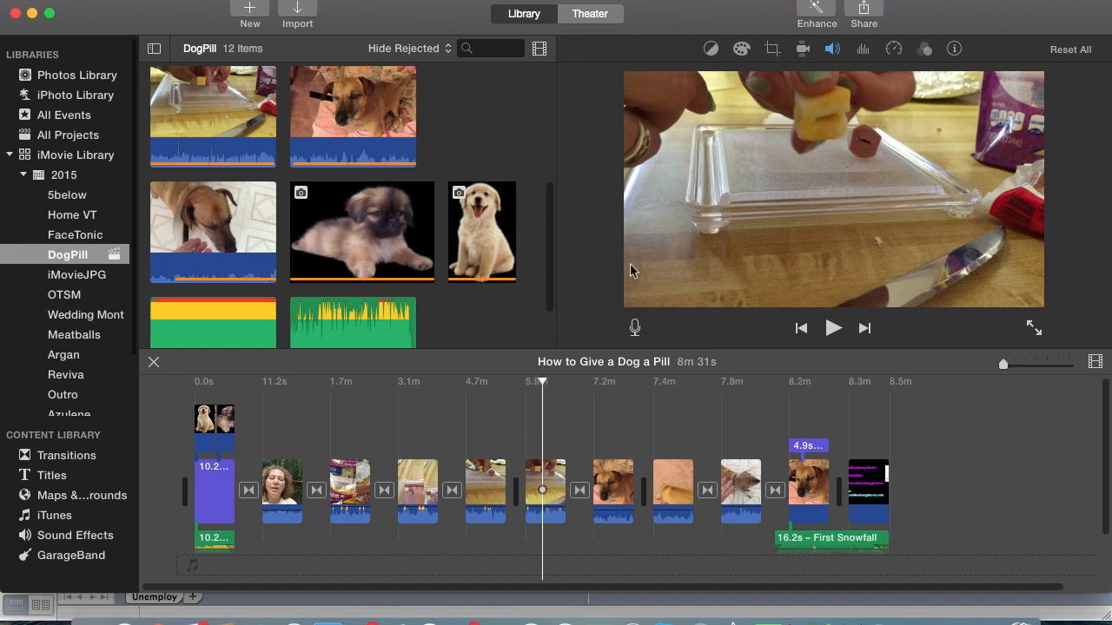
pyautogui.moveTo(872, 38)
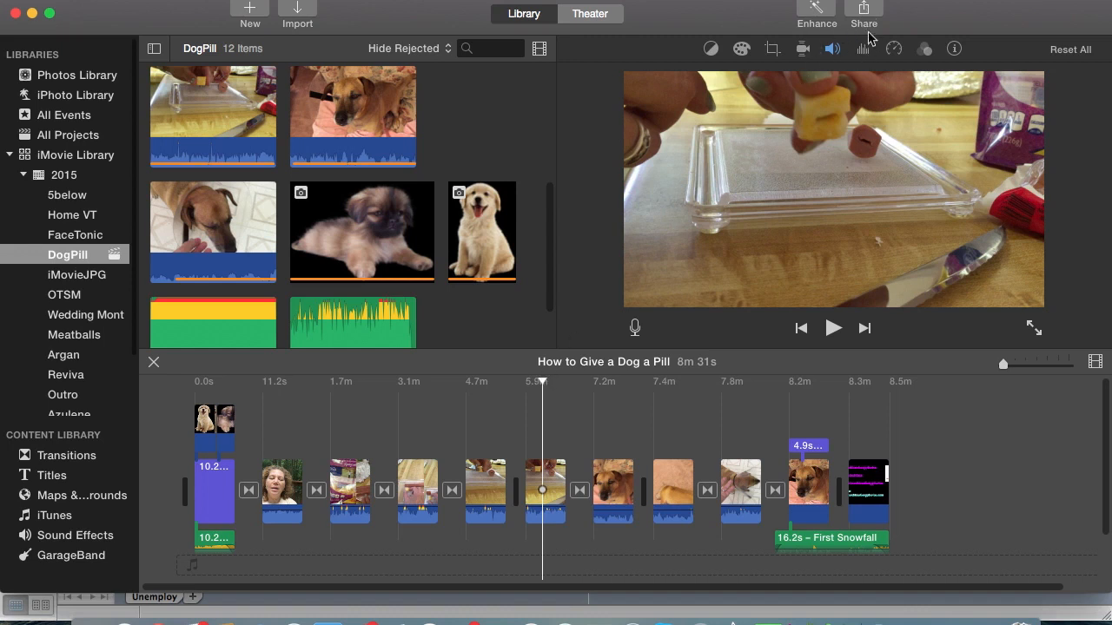
# Show the sharing destinations (Theater, YouTube, Facebook, Vimeo, Email, File) for the project.
pyautogui.click(863, 14)
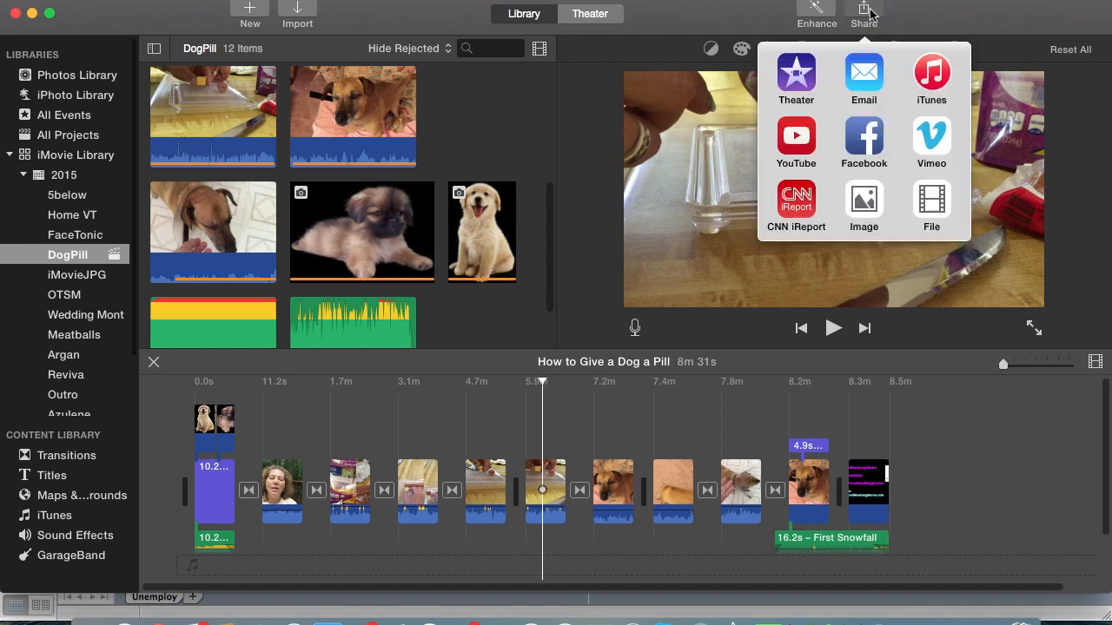
pyautogui.moveTo(863, 209)
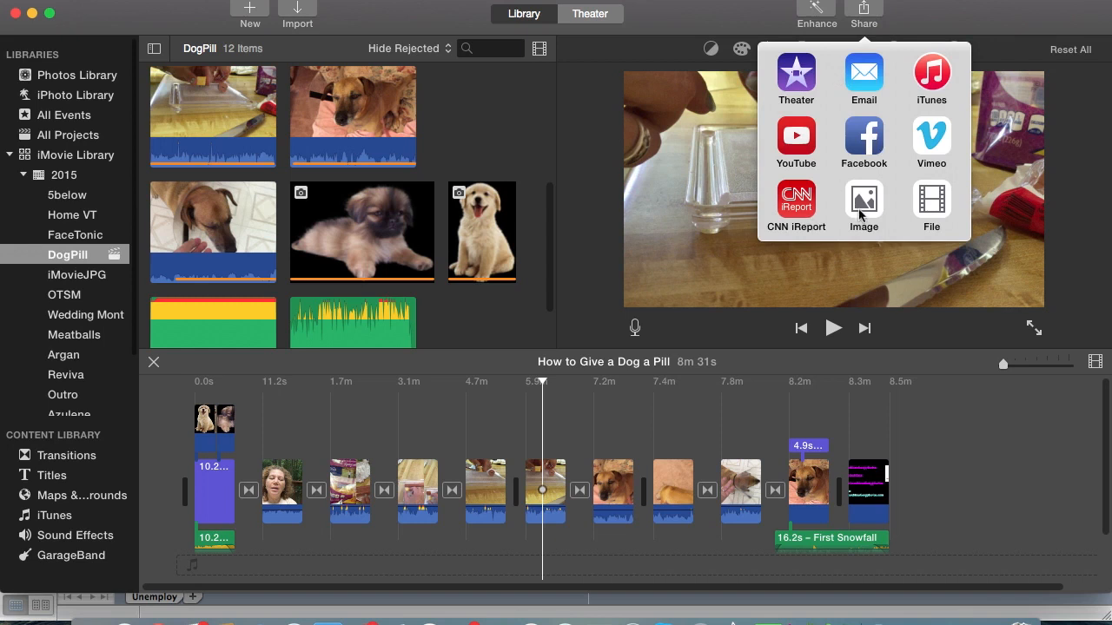
pyautogui.moveTo(808, 125)
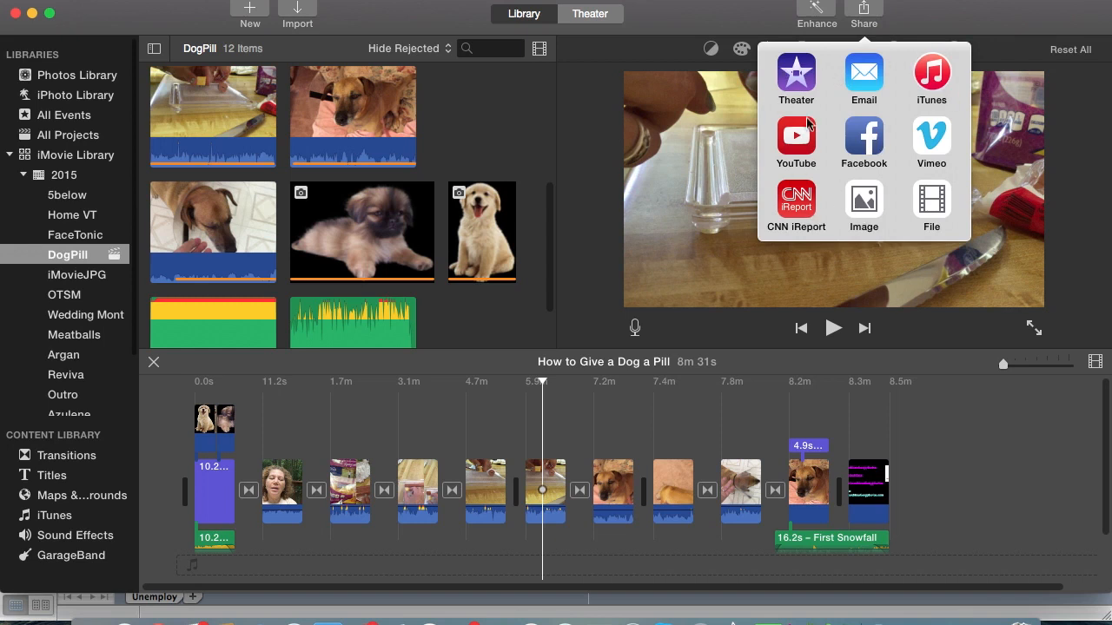
pyautogui.moveTo(990, 149)
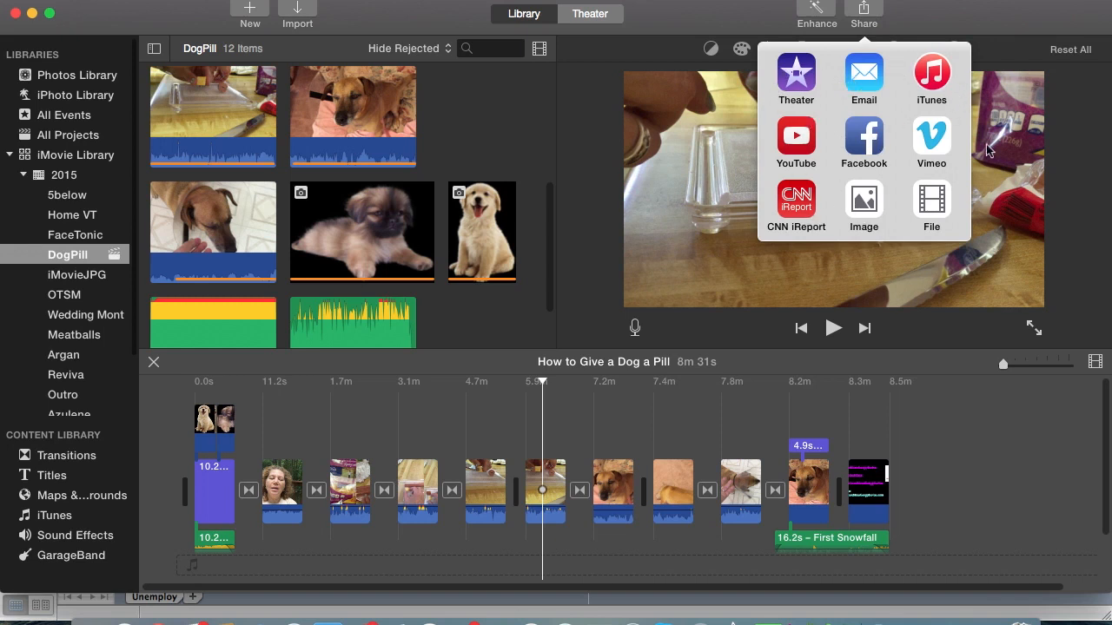
pyautogui.moveTo(903, 219)
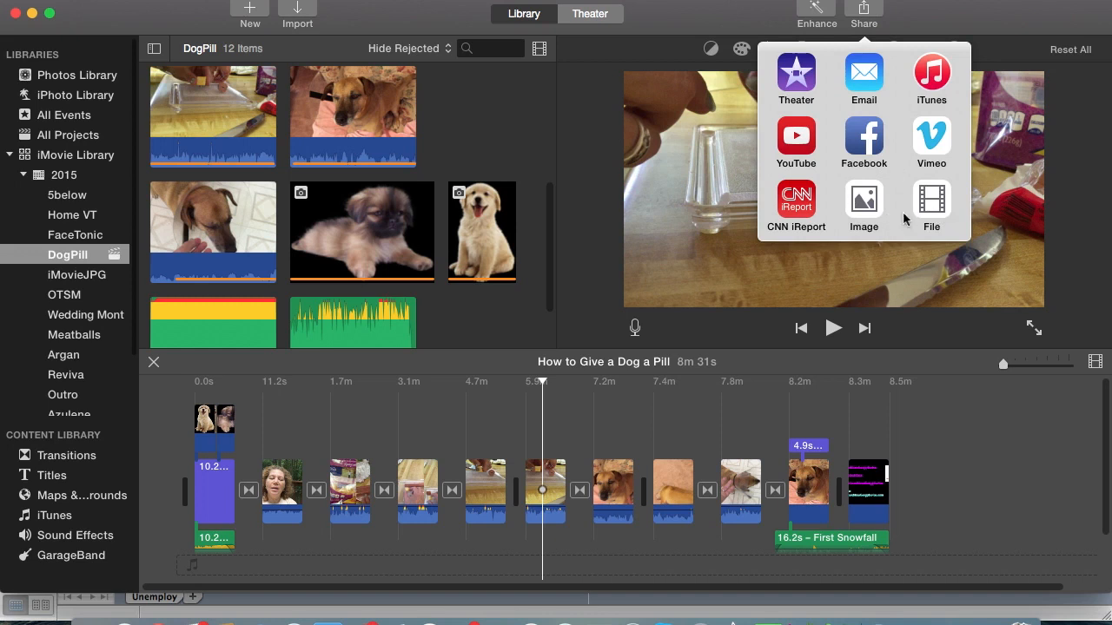
pyautogui.moveTo(863, 208)
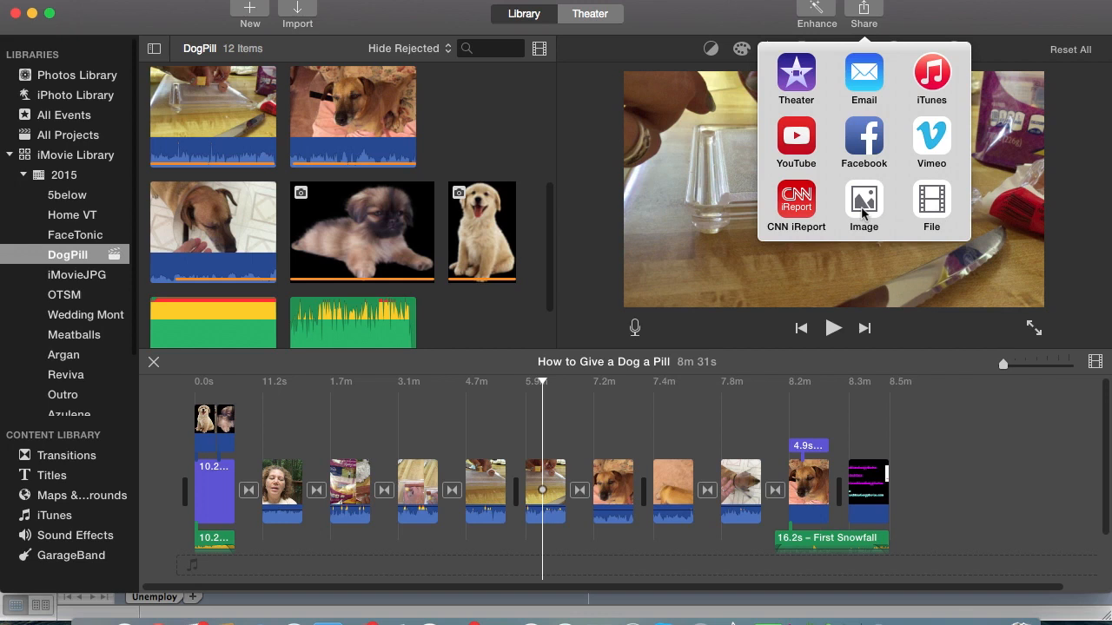
pyautogui.moveTo(863, 205)
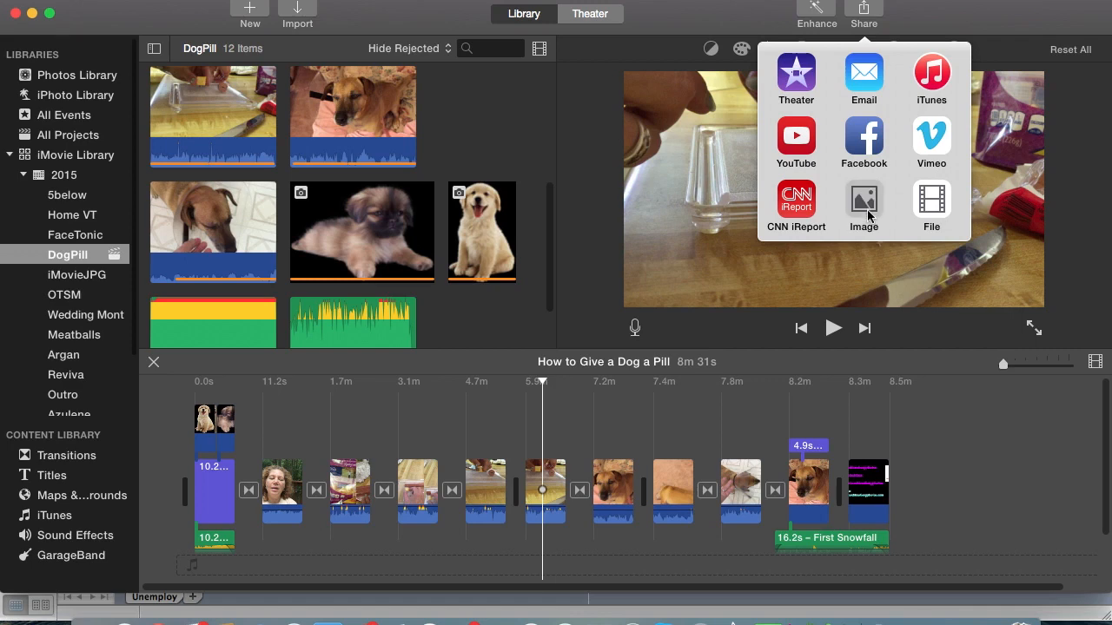
# Export the current frame as a still image named DogPill1 into the Videos folder.
pyautogui.click(931, 206)
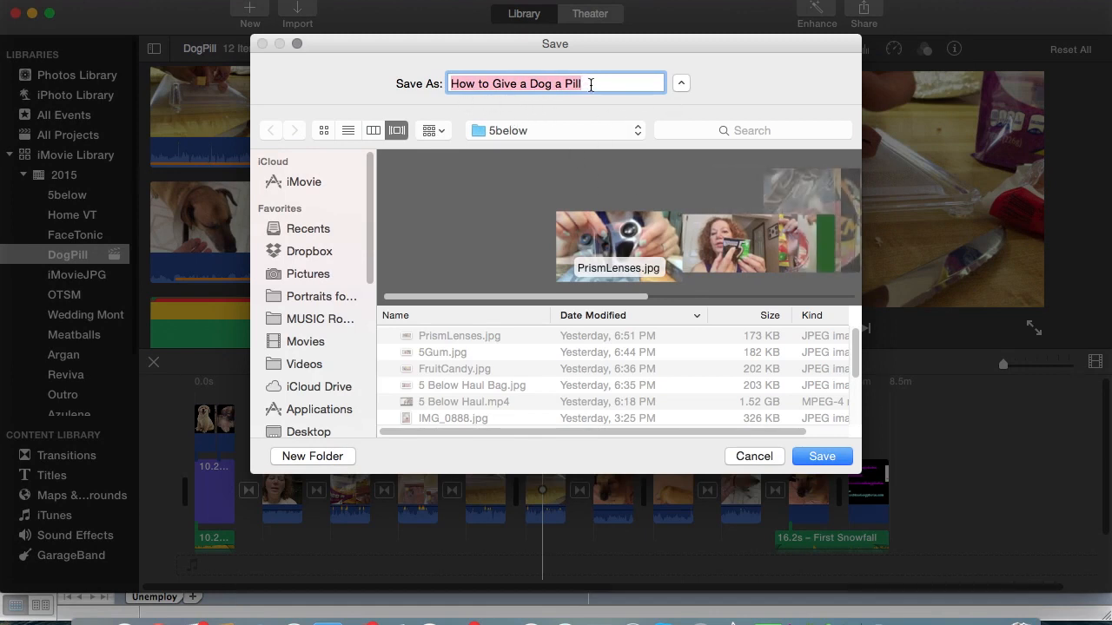
pyautogui.moveTo(351, 323)
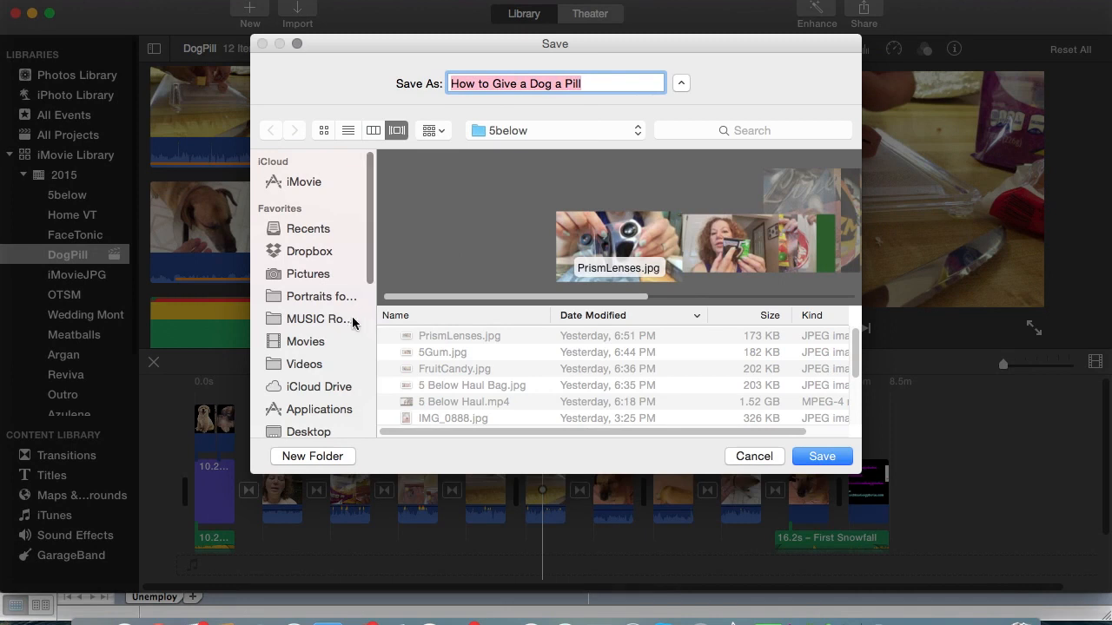
pyautogui.click(304, 365)
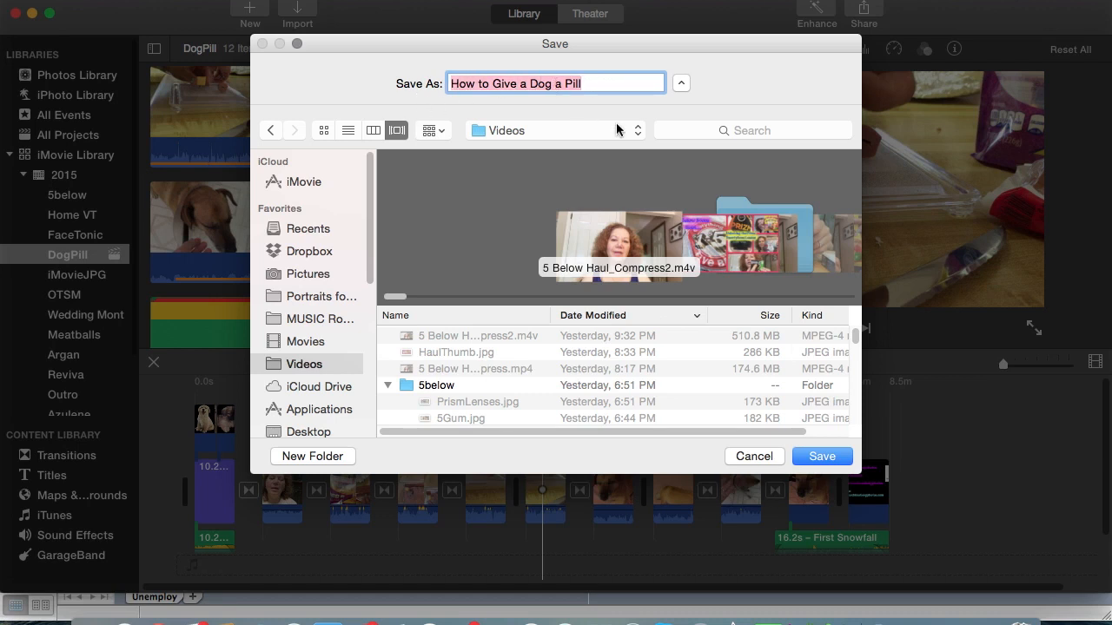
pyautogui.write('DogPill')
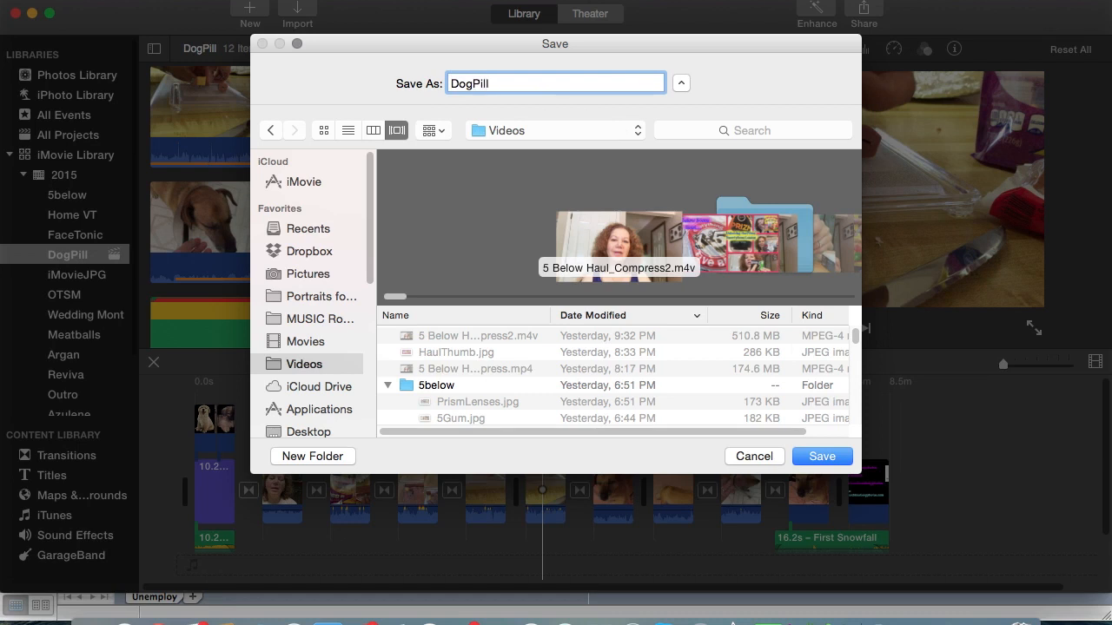
pyautogui.write('1')
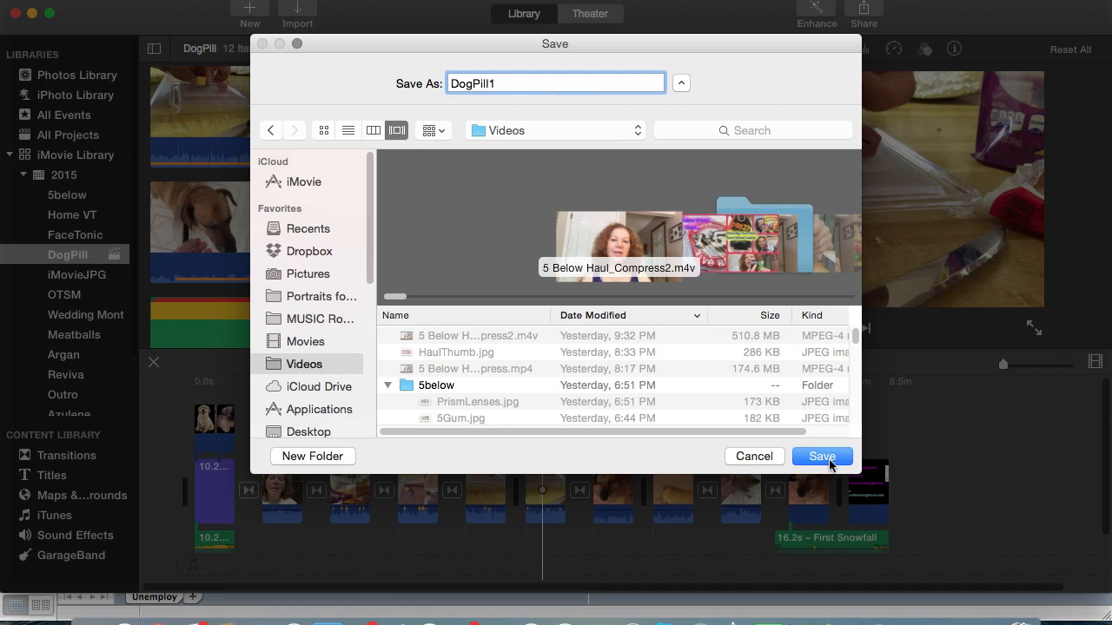
pyautogui.click(820, 455)
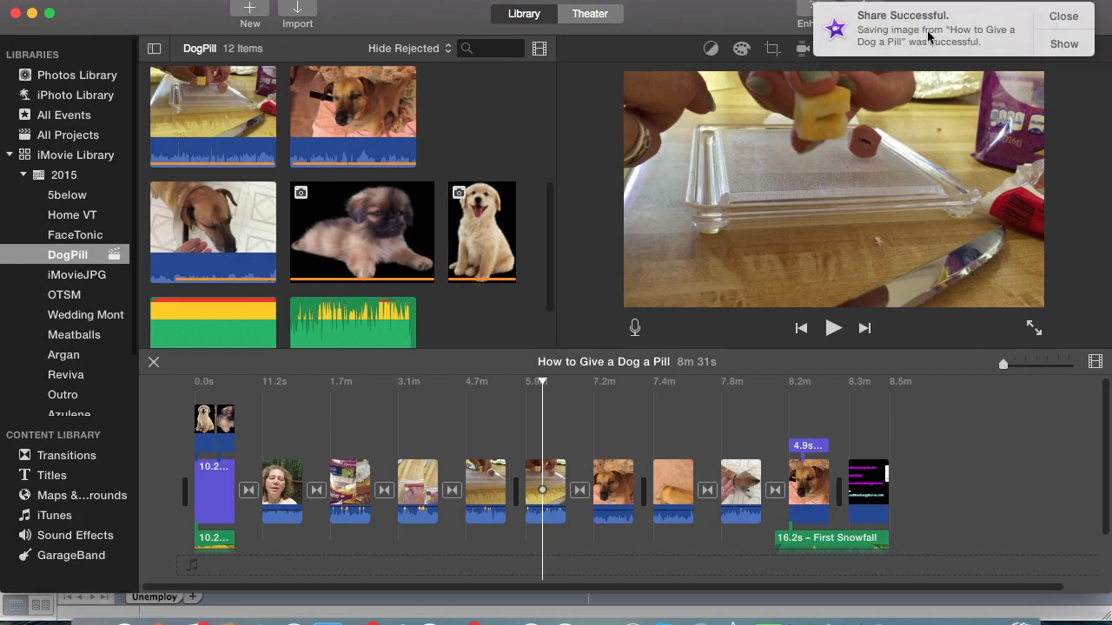
pyautogui.moveTo(895, 9)
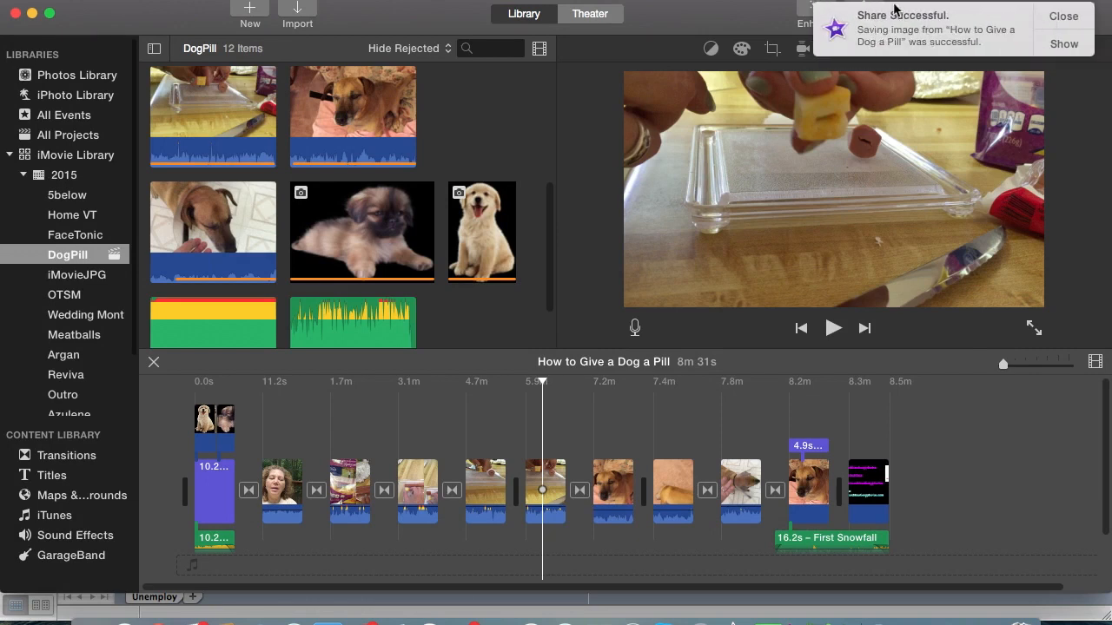
pyautogui.moveTo(982, 44)
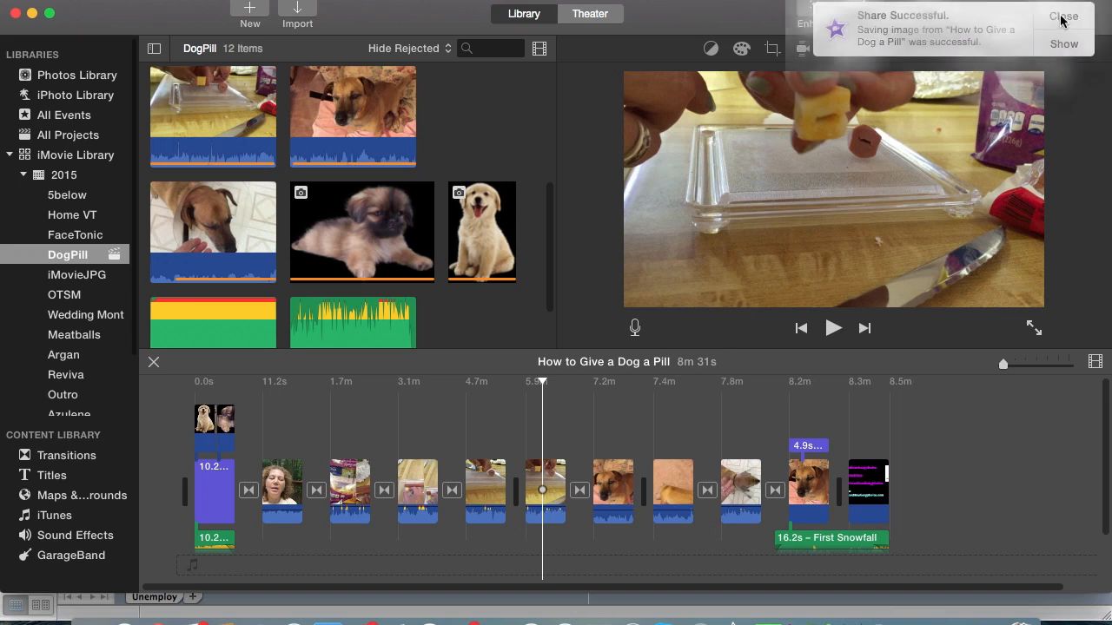
# Dismiss the share notice and select DogPill1.jpg in Finder's Videos folder.
pyautogui.click(1063, 18)
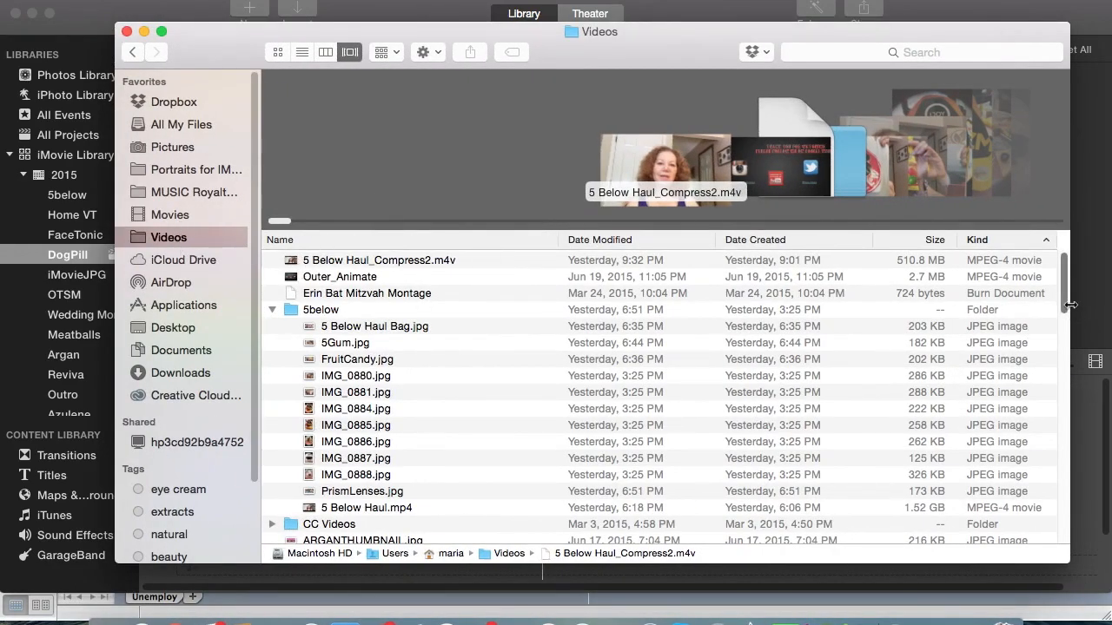
pyautogui.moveTo(66, 278)
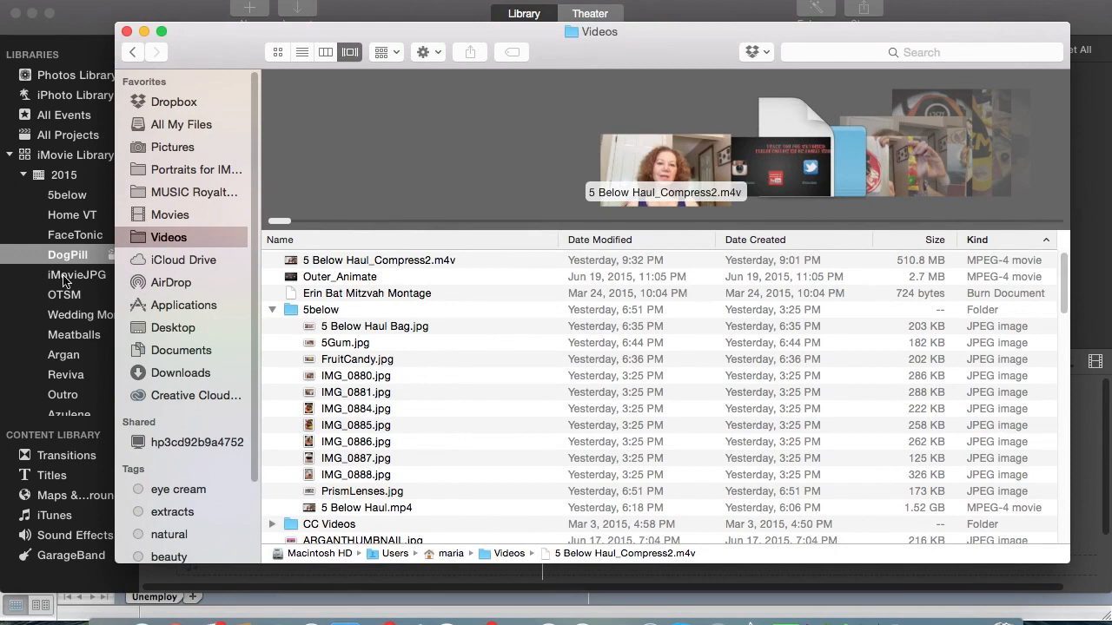
pyautogui.moveTo(170, 245)
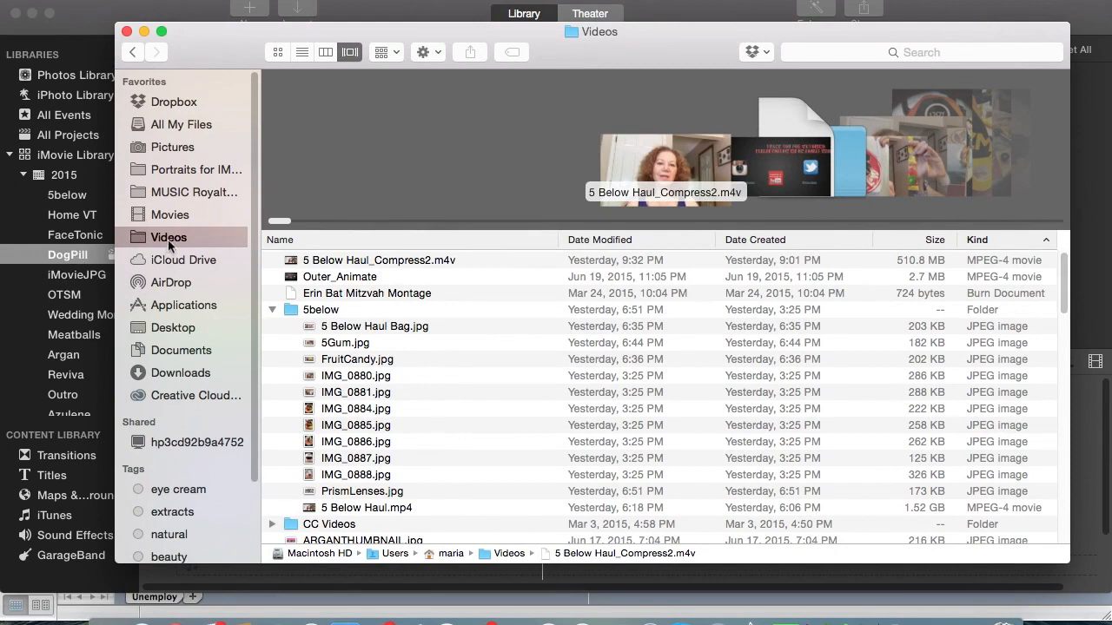
pyautogui.moveTo(1074, 280)
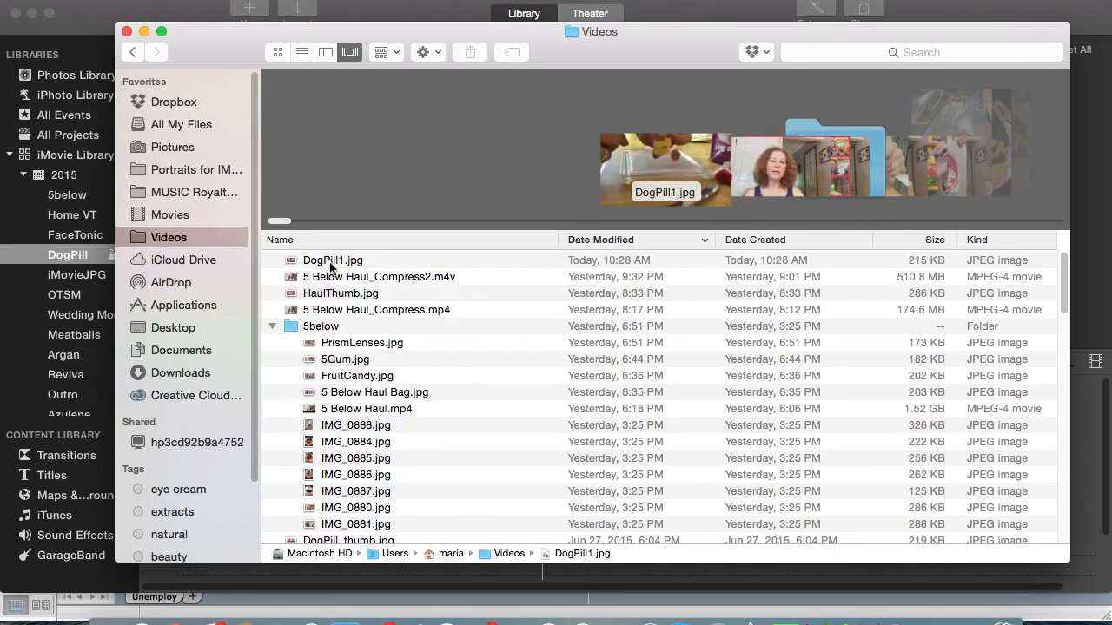
pyautogui.click(332, 261)
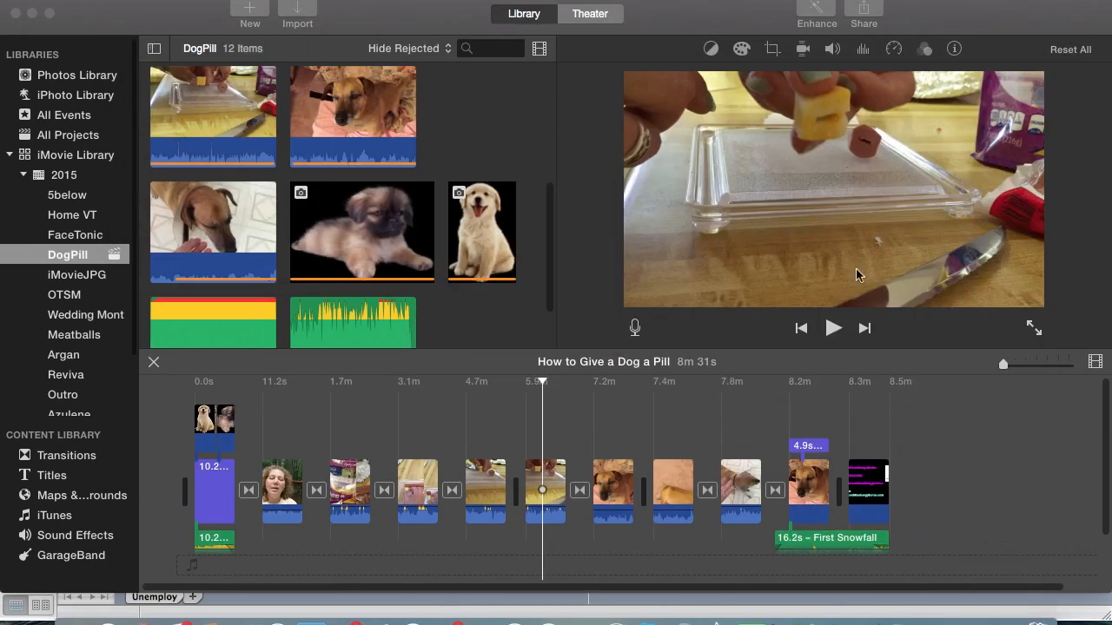
pyautogui.moveTo(1016, 390)
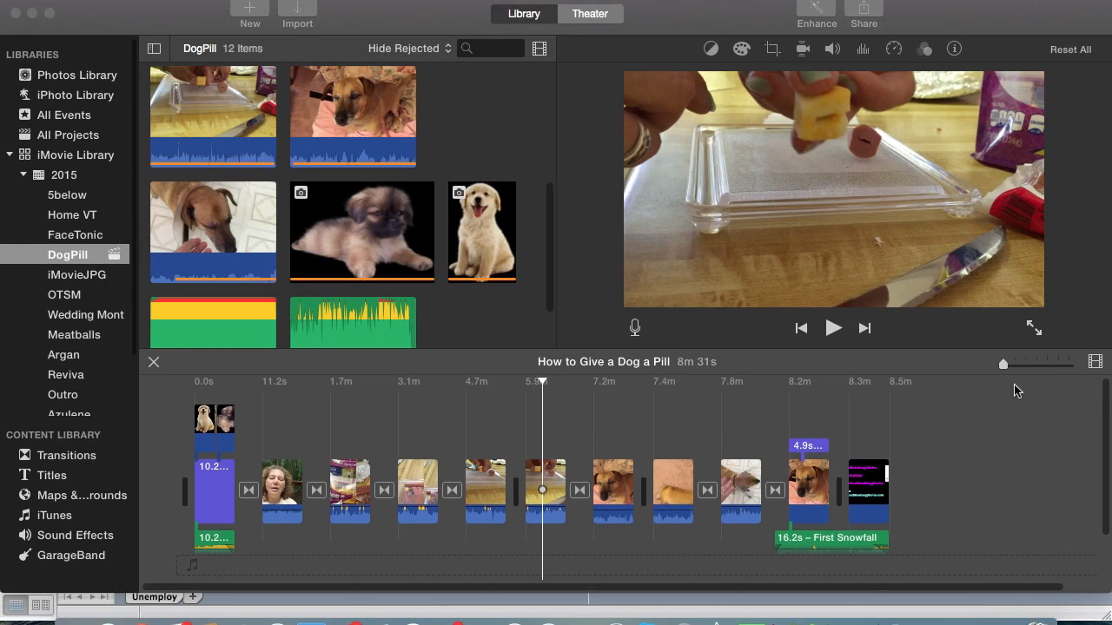
pyautogui.moveTo(386, 326)
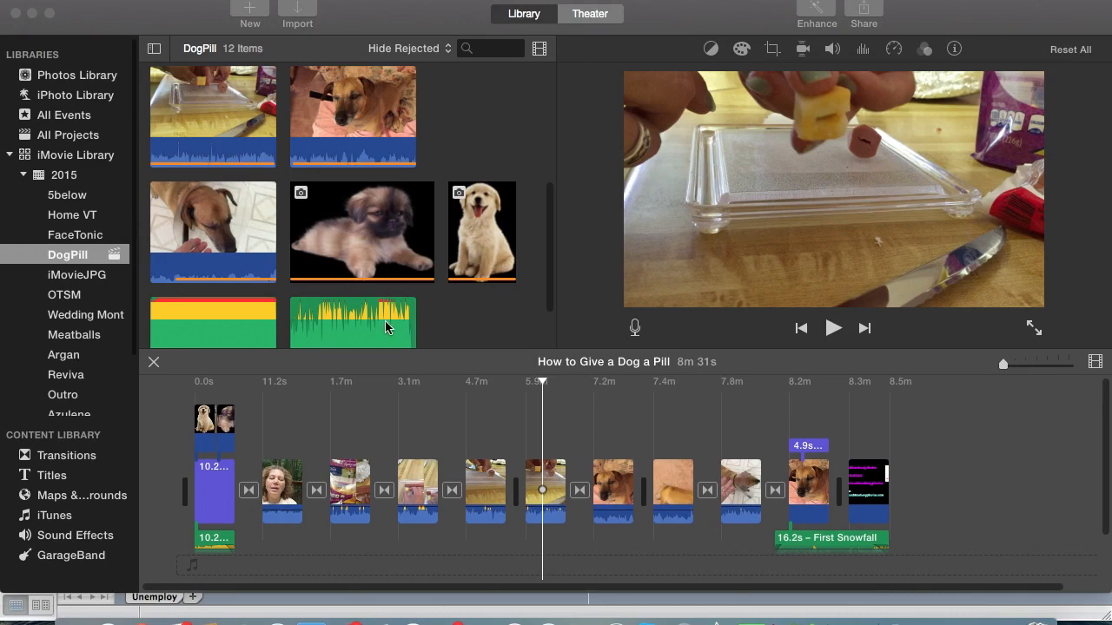